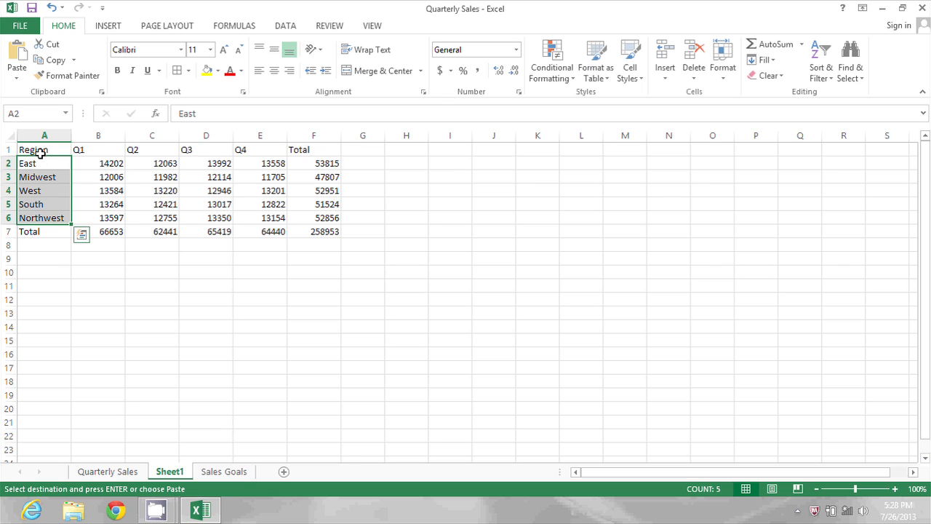
Select the quarterly sales table A1:F7 and copy it
{"action": "left_click", "coordinate": [44, 150]}
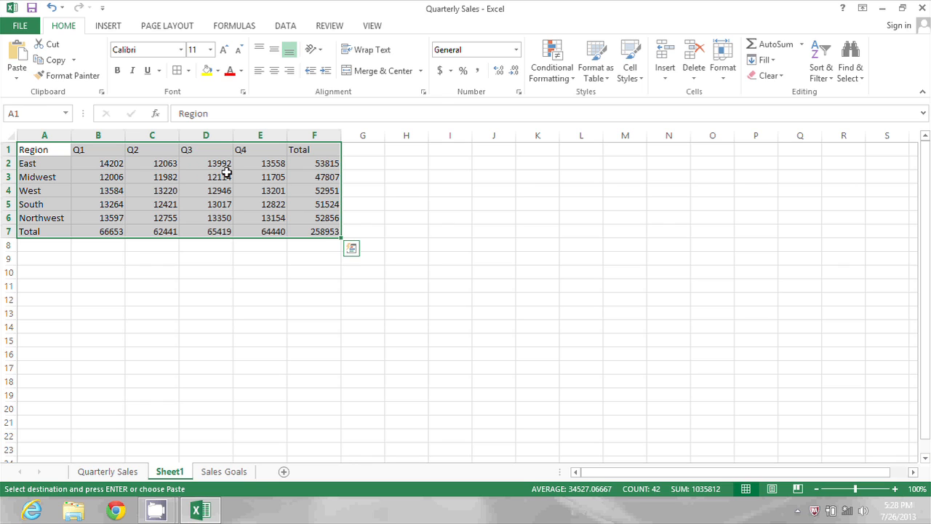
{"action": "left_click", "coordinate": [54, 59]}
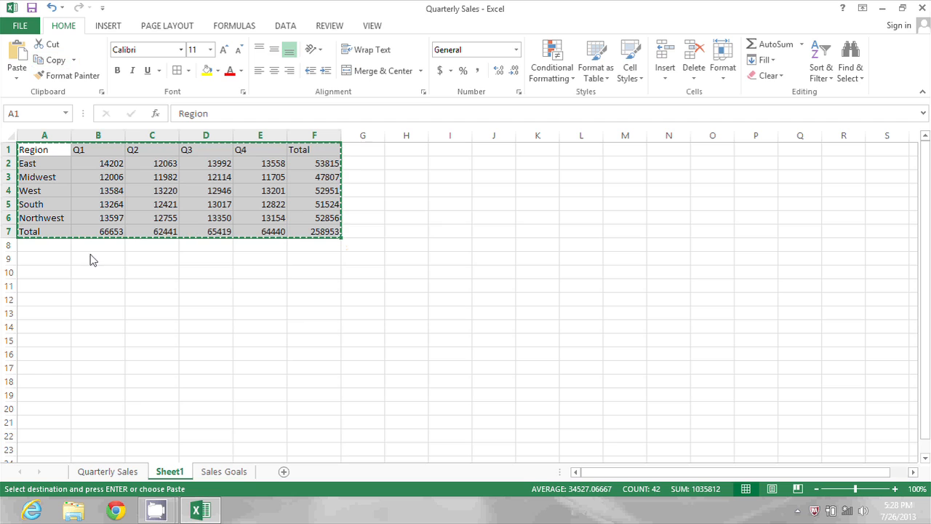
Paste Special the copied table into A9 with Transpose checked
{"action": "left_click", "coordinate": [45, 257]}
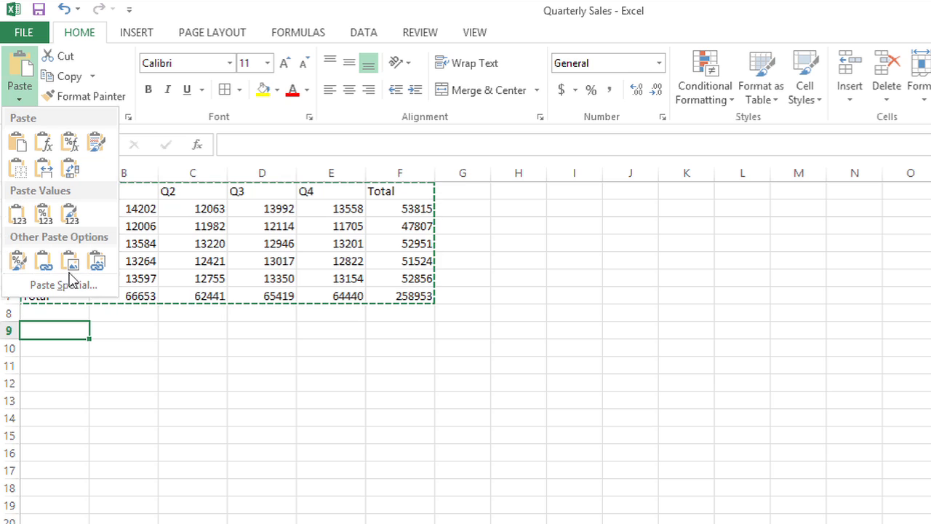
{"action": "left_click", "coordinate": [62, 285]}
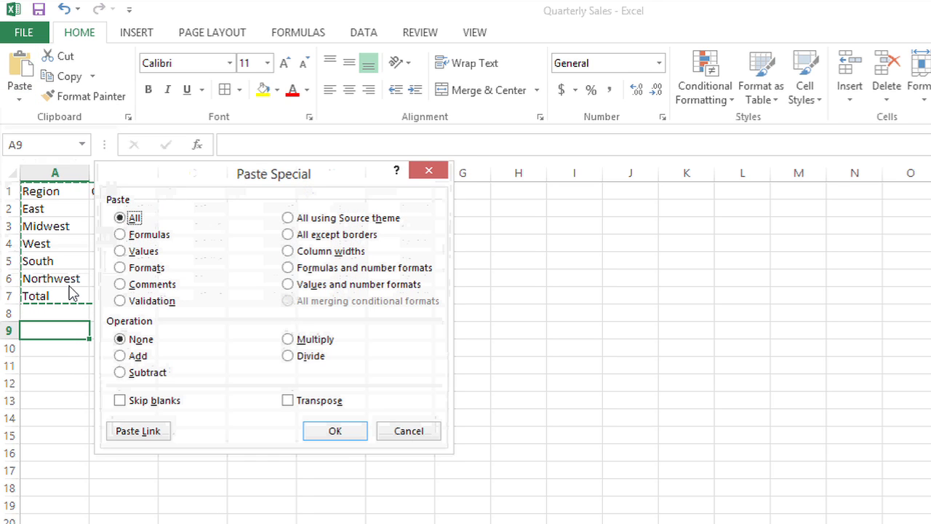
{"action": "mouse_move", "coordinate": [289, 367]}
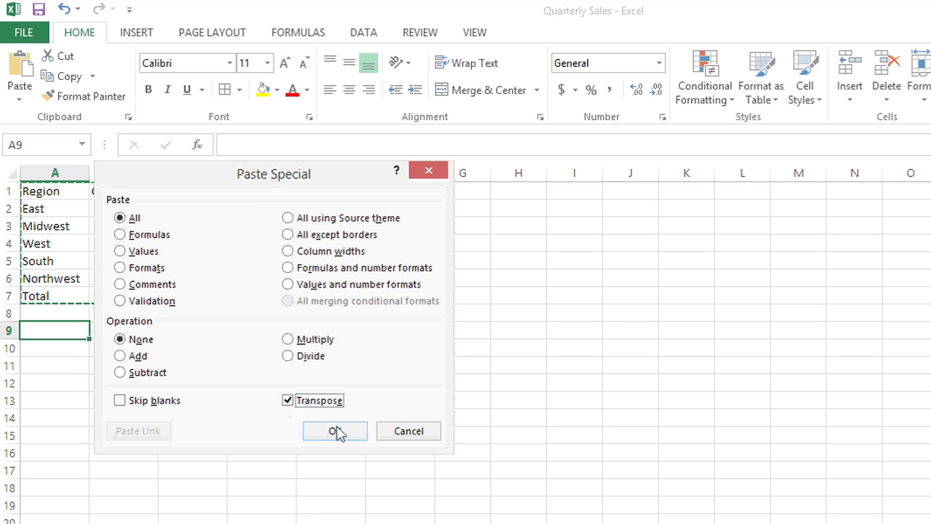
{"action": "left_click", "coordinate": [335, 431]}
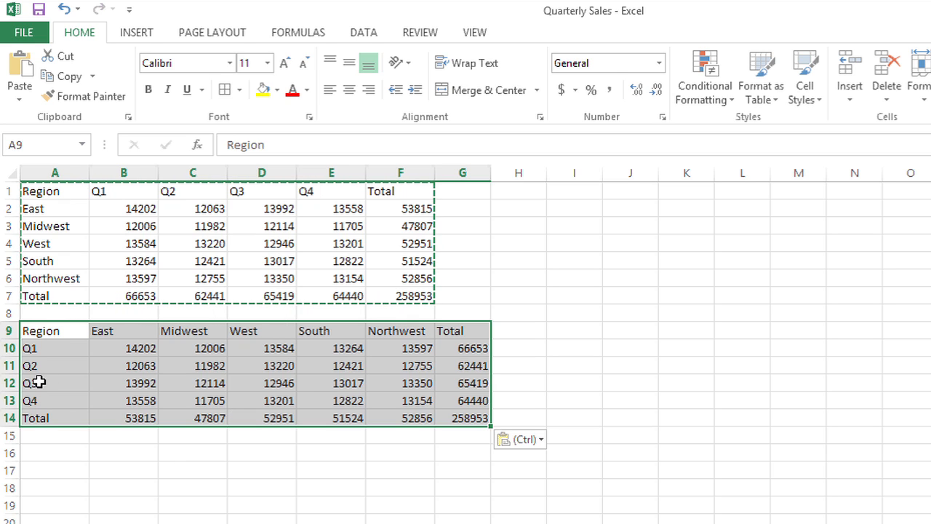
Select the Q1–Q4 quarter labels in A10:A13 of the transposed copy
{"action": "left_click_drag", "start_coordinate": [54, 347], "coordinate": [54, 400]}
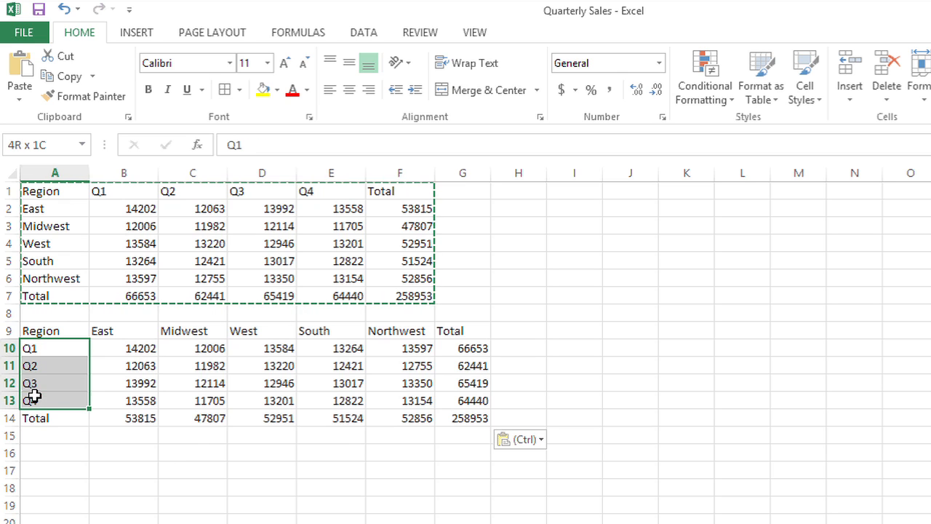